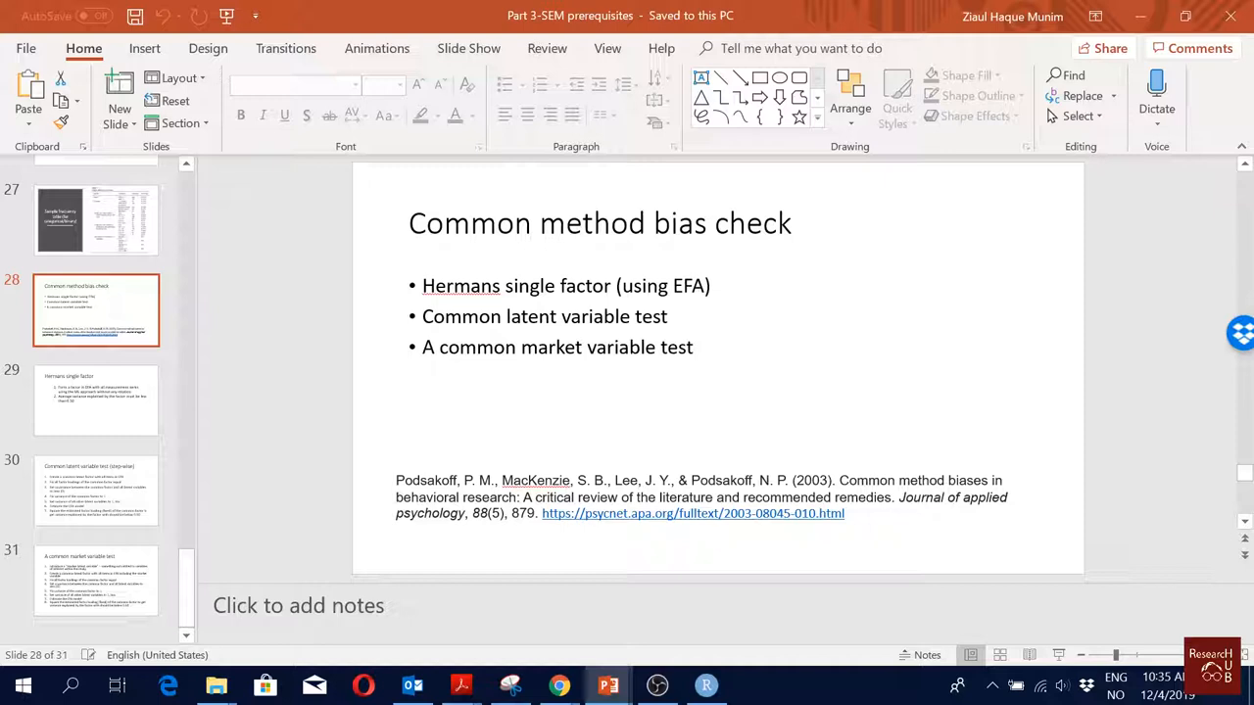
mouse_move(860, 529)
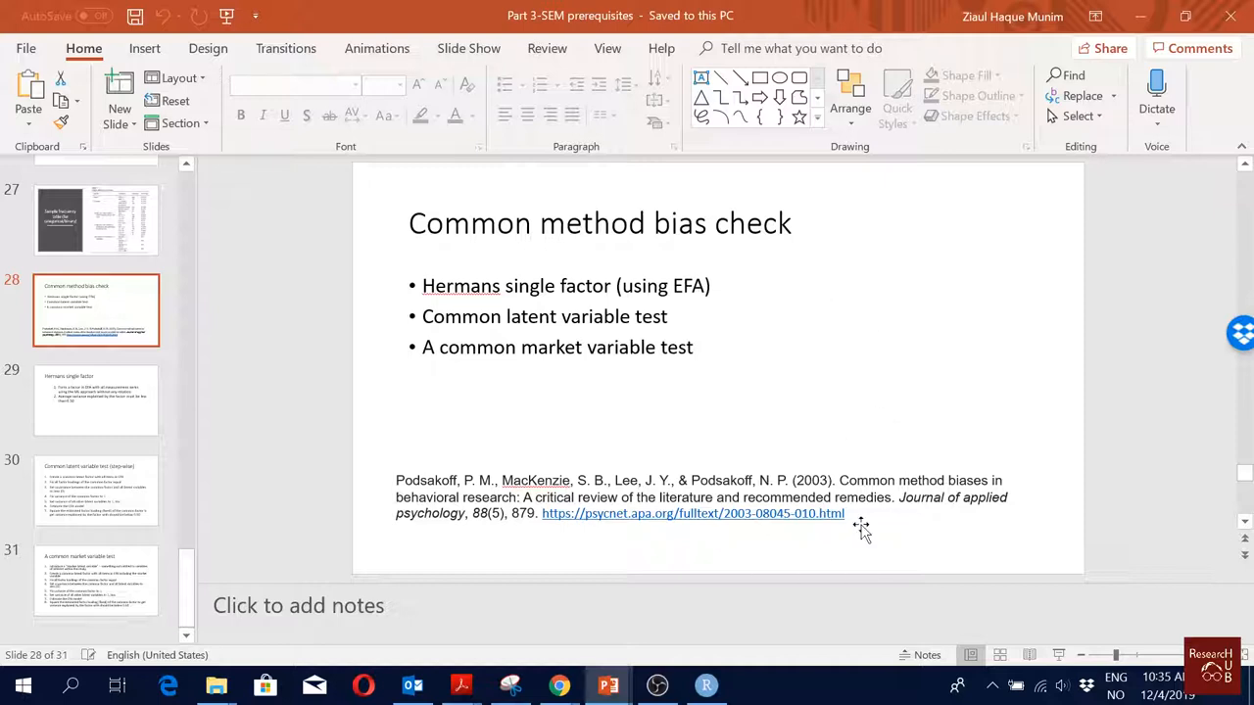
mouse_move(887, 473)
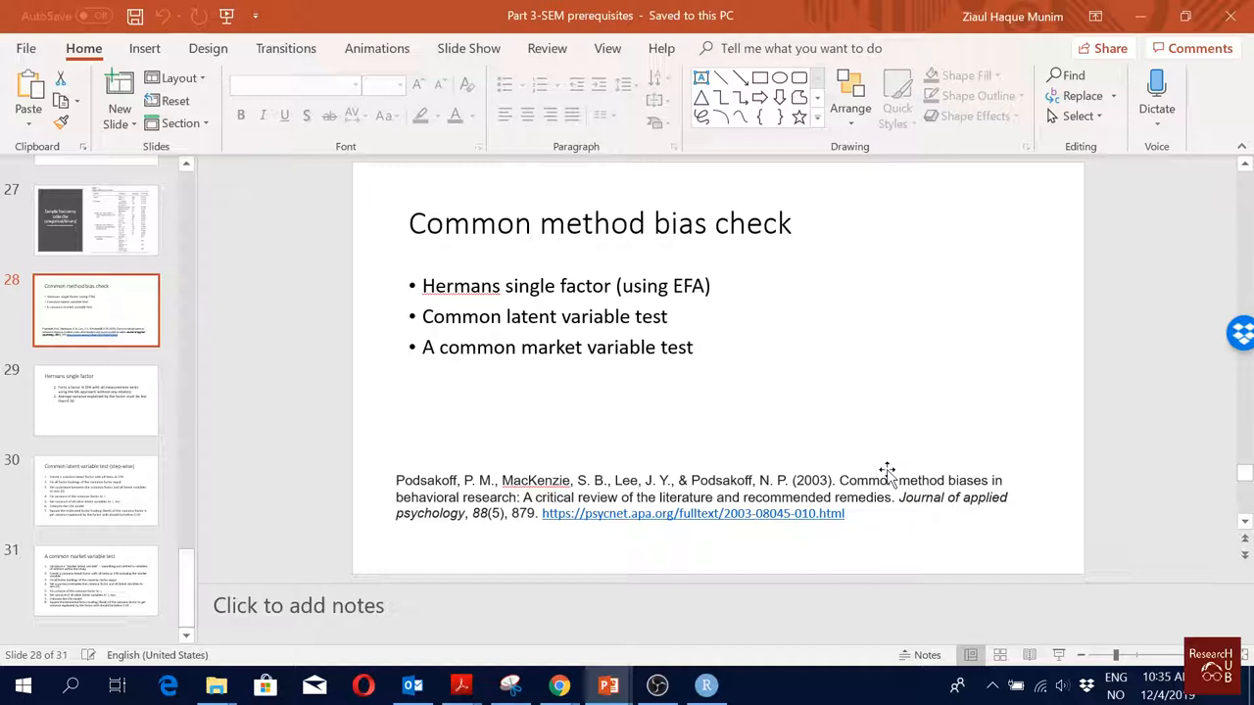
- Advance the deck from slide 28 to slide 29, 'Hermans single factor'
left_click(96, 400)
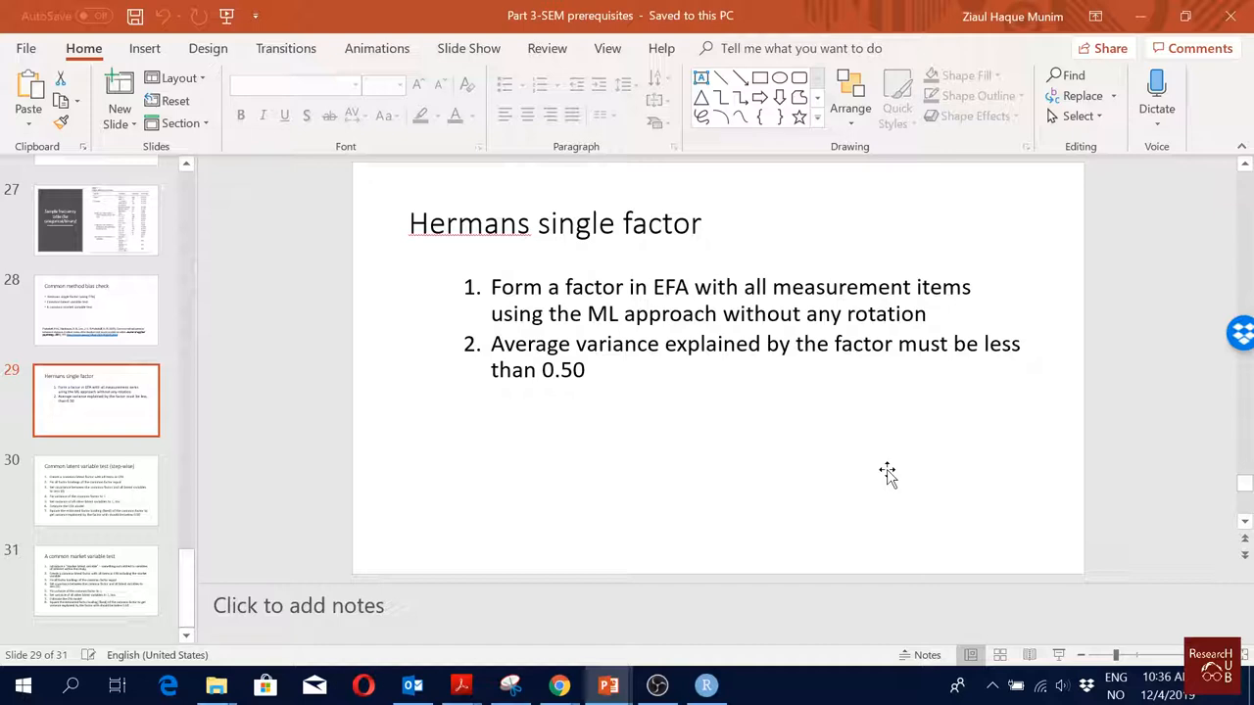
mouse_move(887, 478)
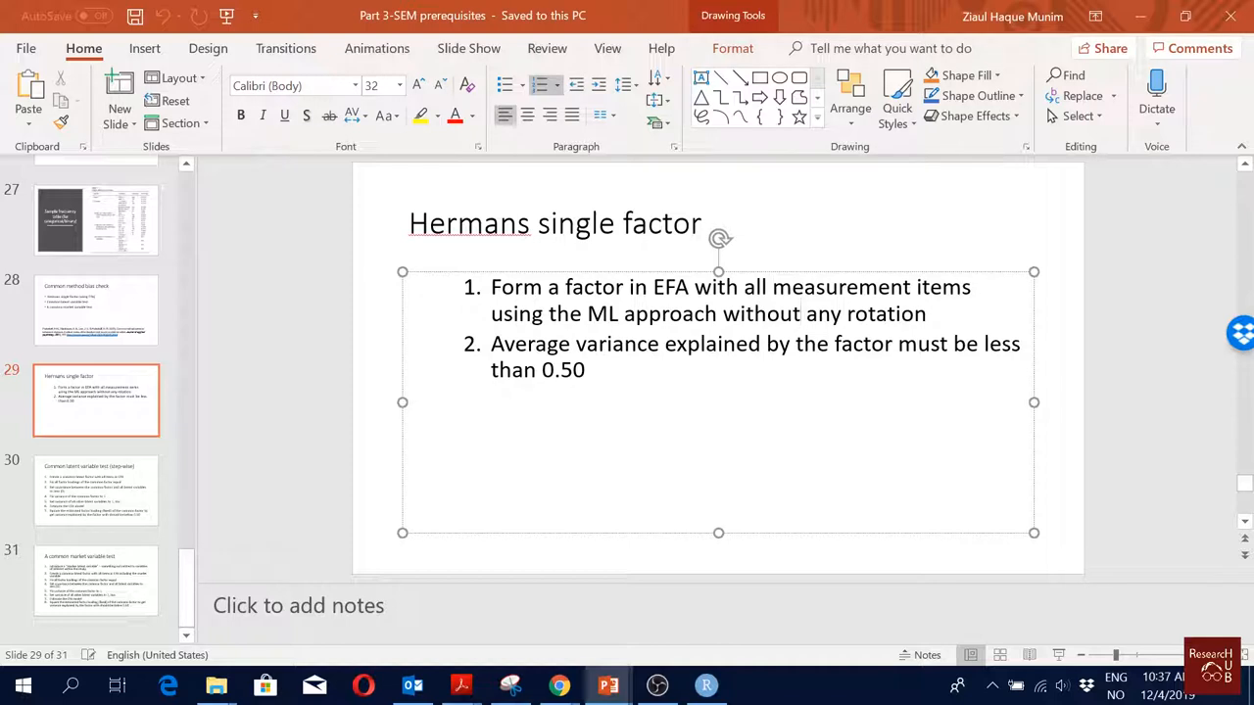
- Minimize PowerPoint to reveal the RStudio SEM estimation script
left_click(799, 314)
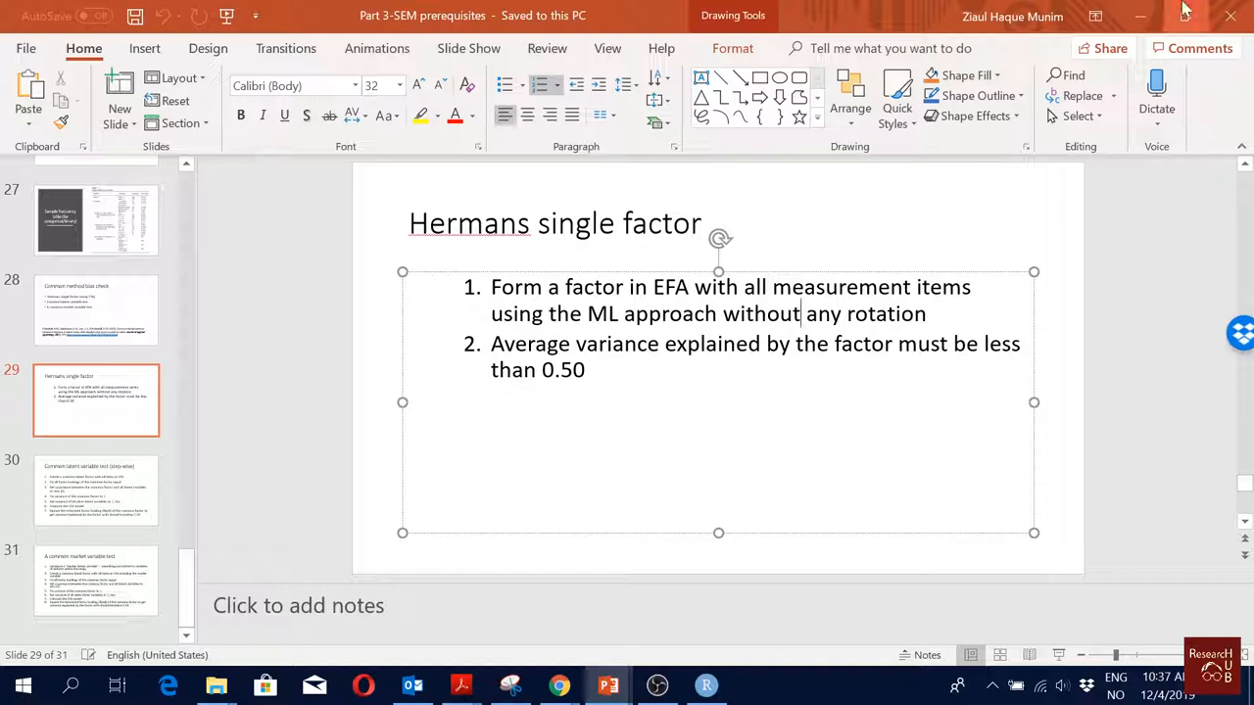
left_click(706, 684)
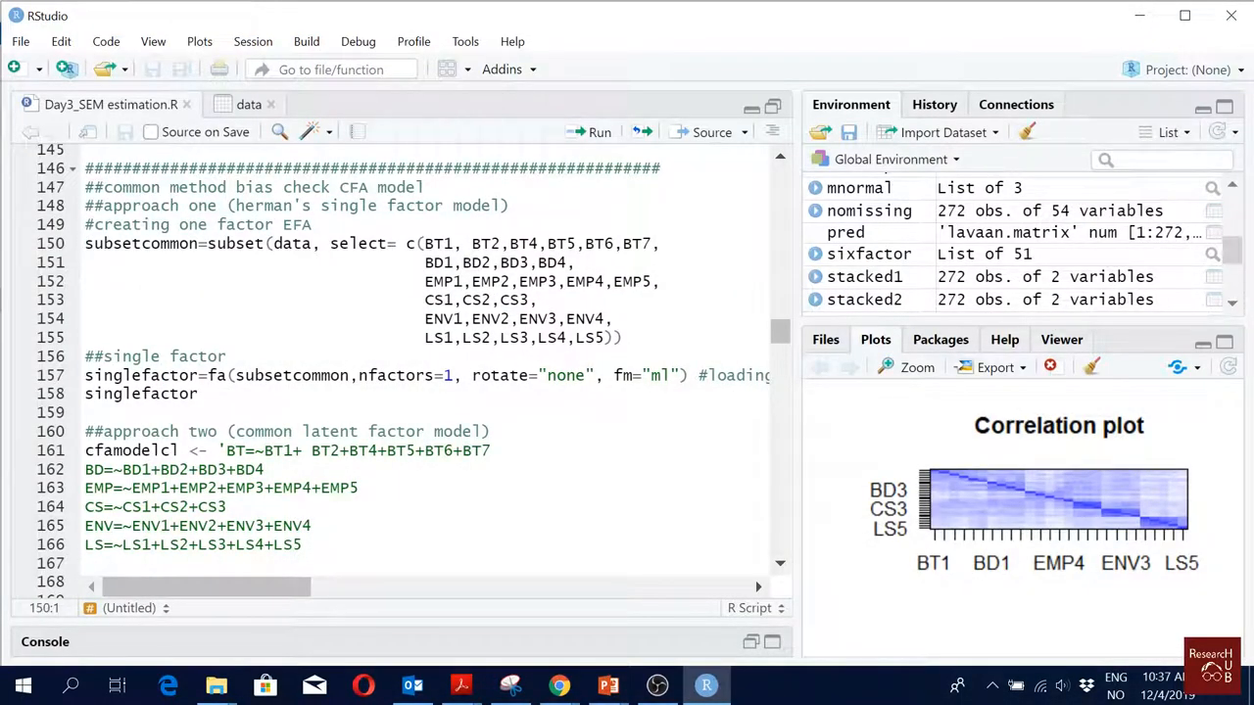
left_click_drag(84, 243, 84, 357)
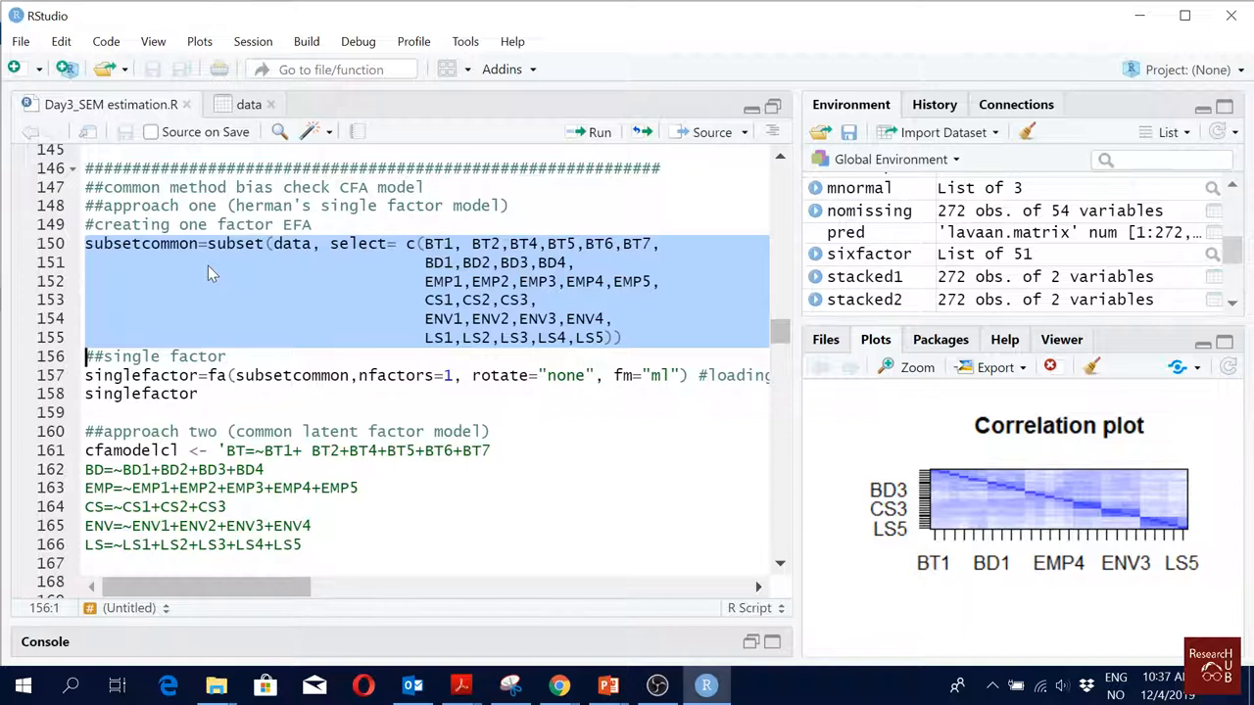
mouse_move(243, 259)
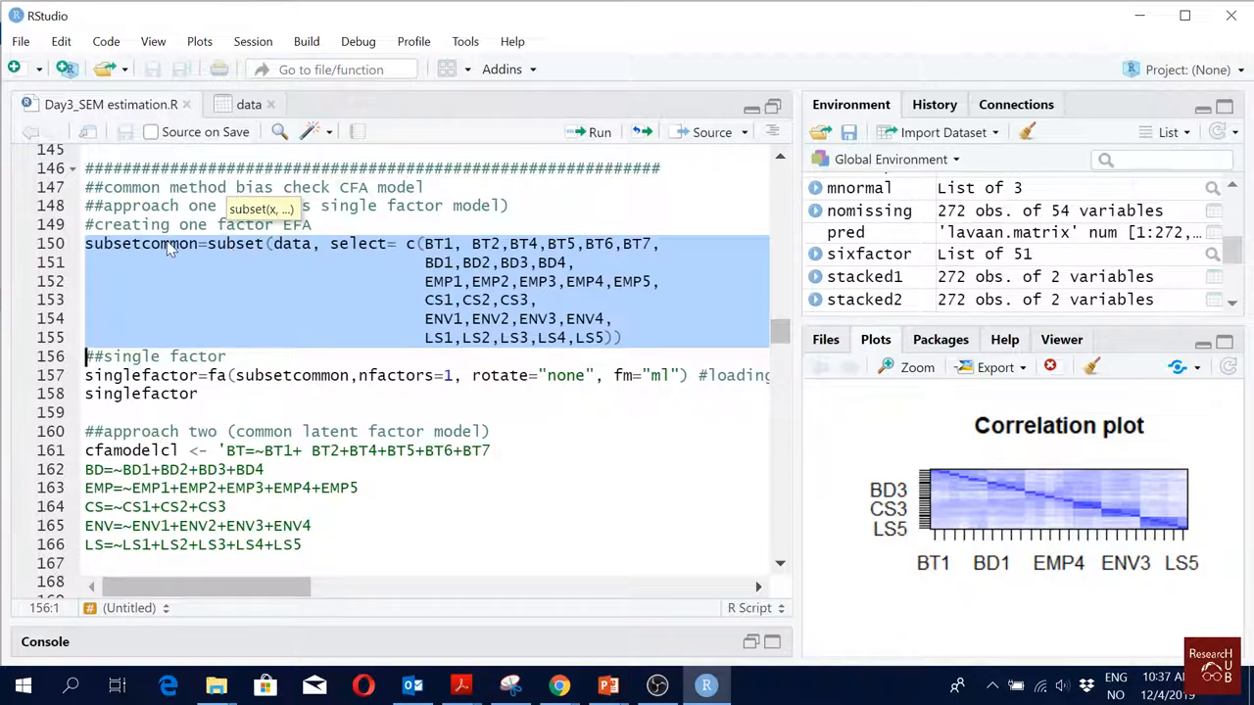
left_click(166, 244)
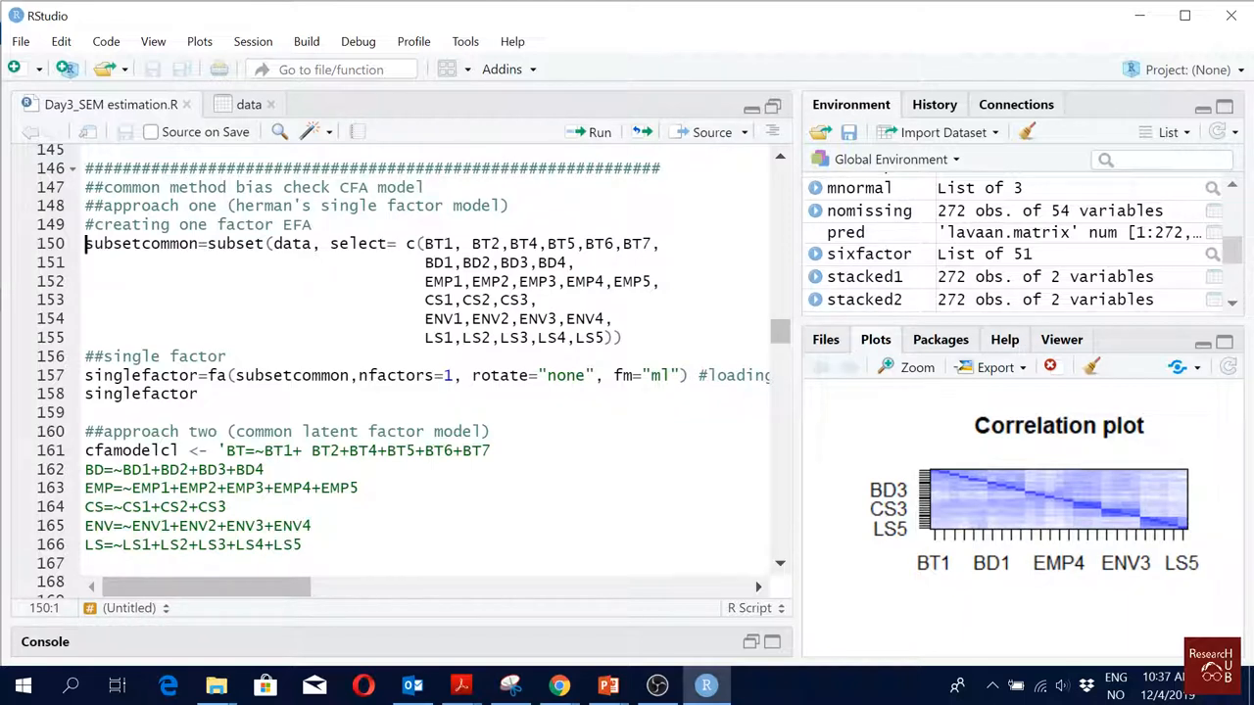
left_click_drag(406, 244, 607, 337)
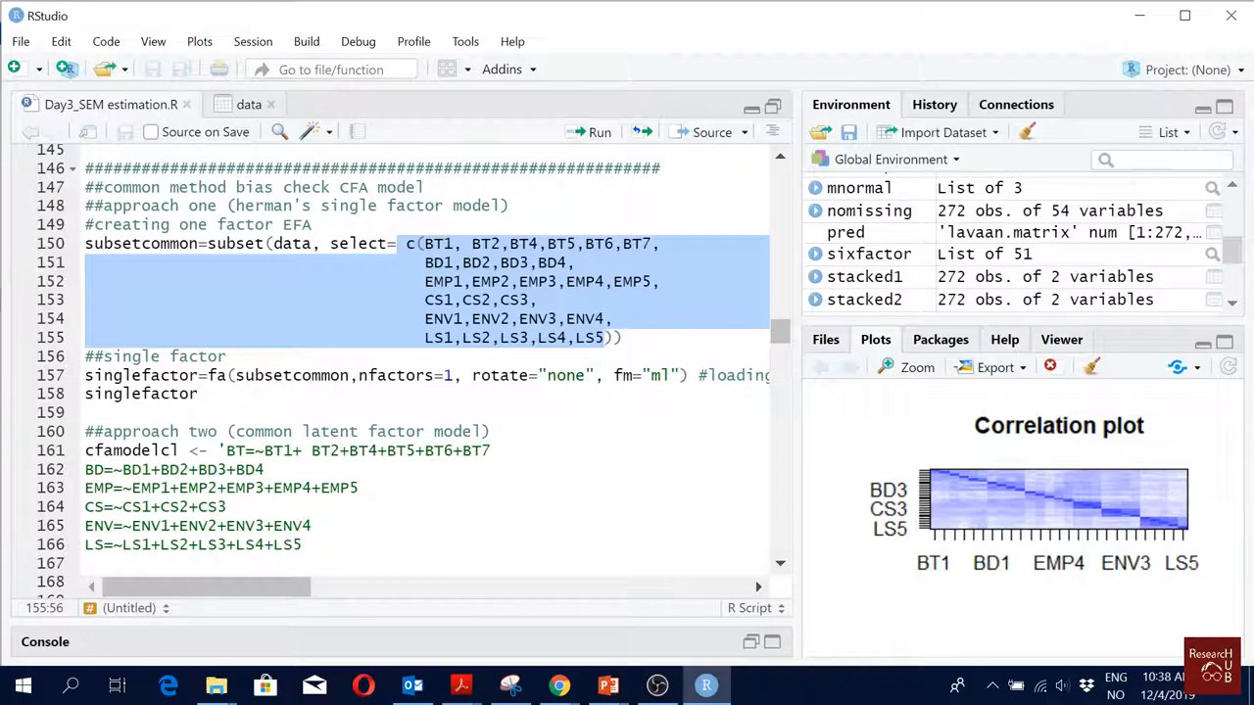
- Highlight the normality-test item subset code in the script
scroll("up", 3)
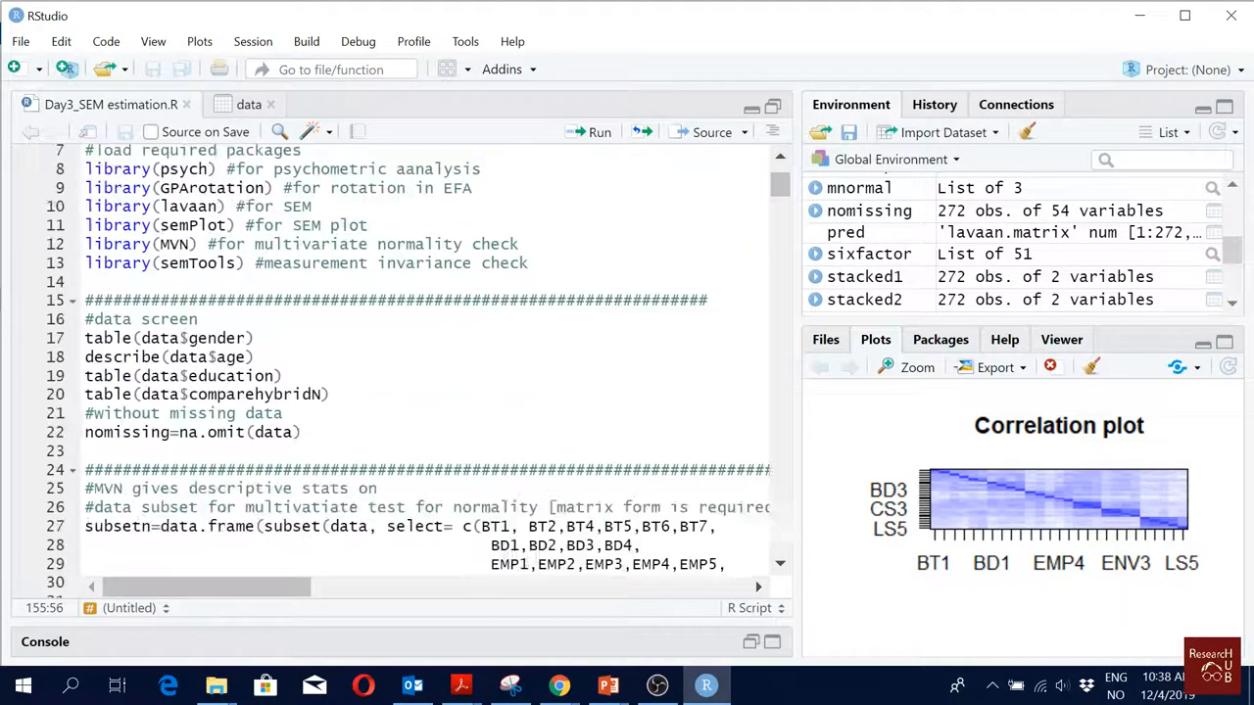
scroll("down", 3)
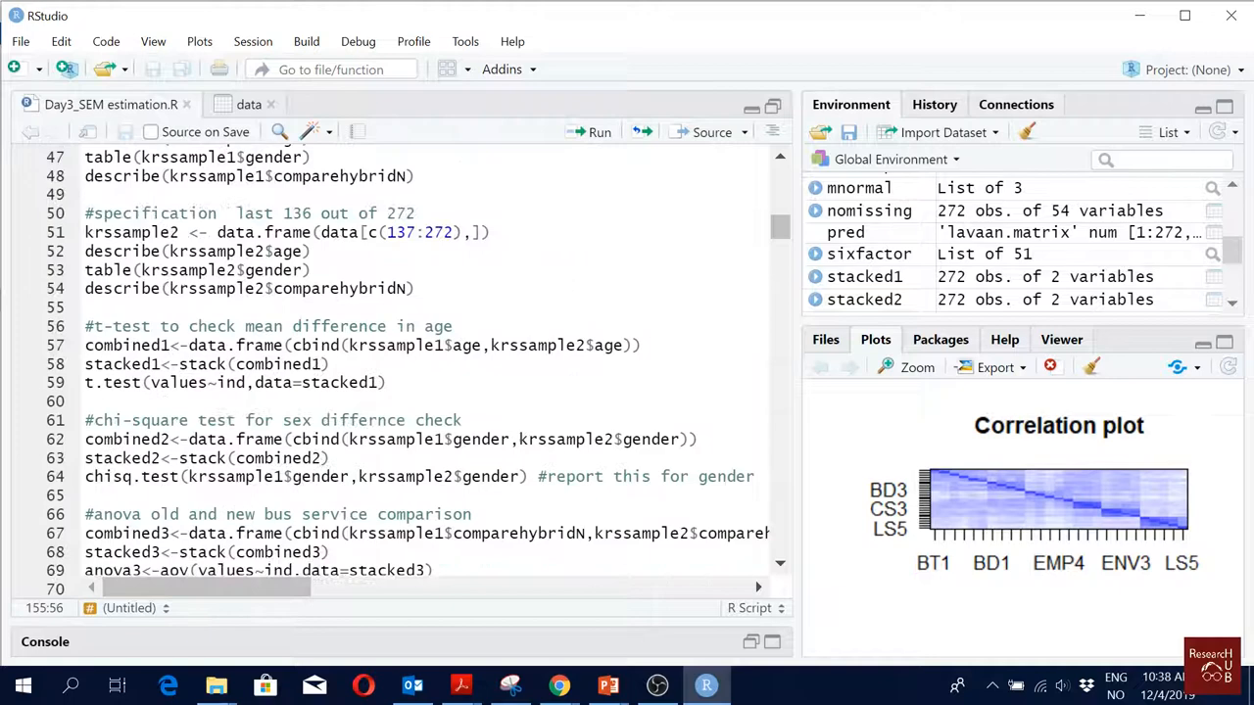
scroll("up", 3)
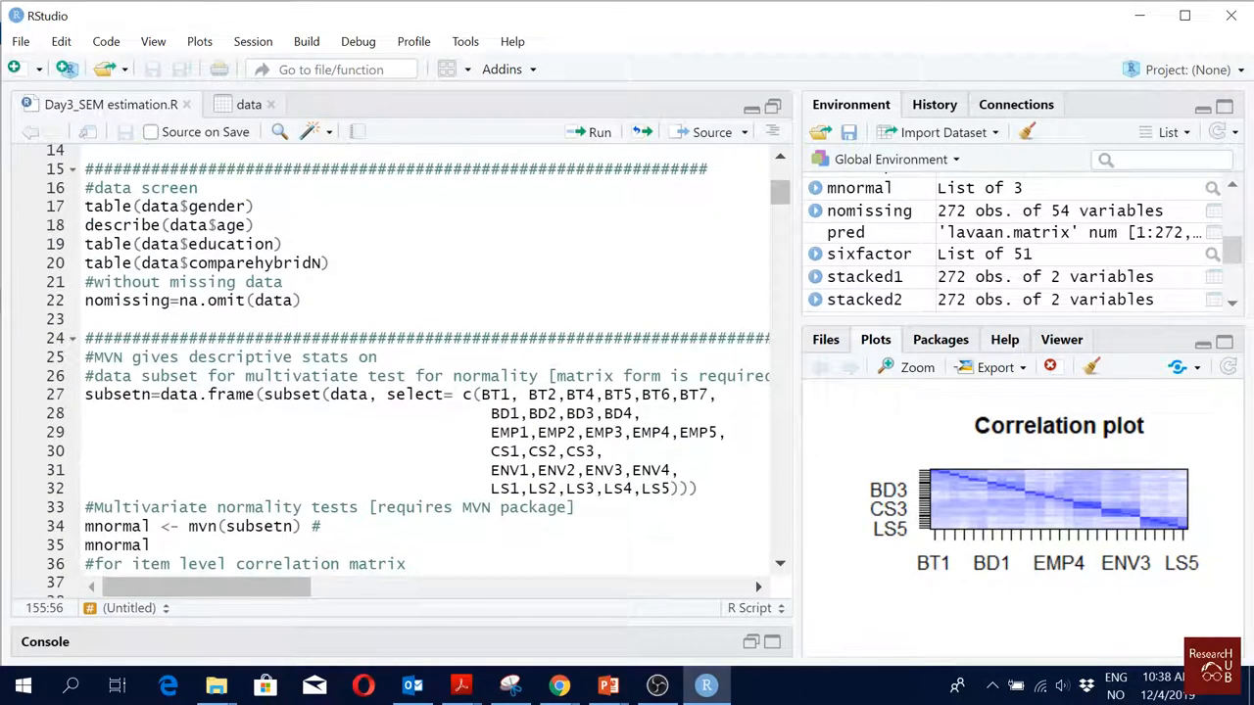
left_click(393, 394)
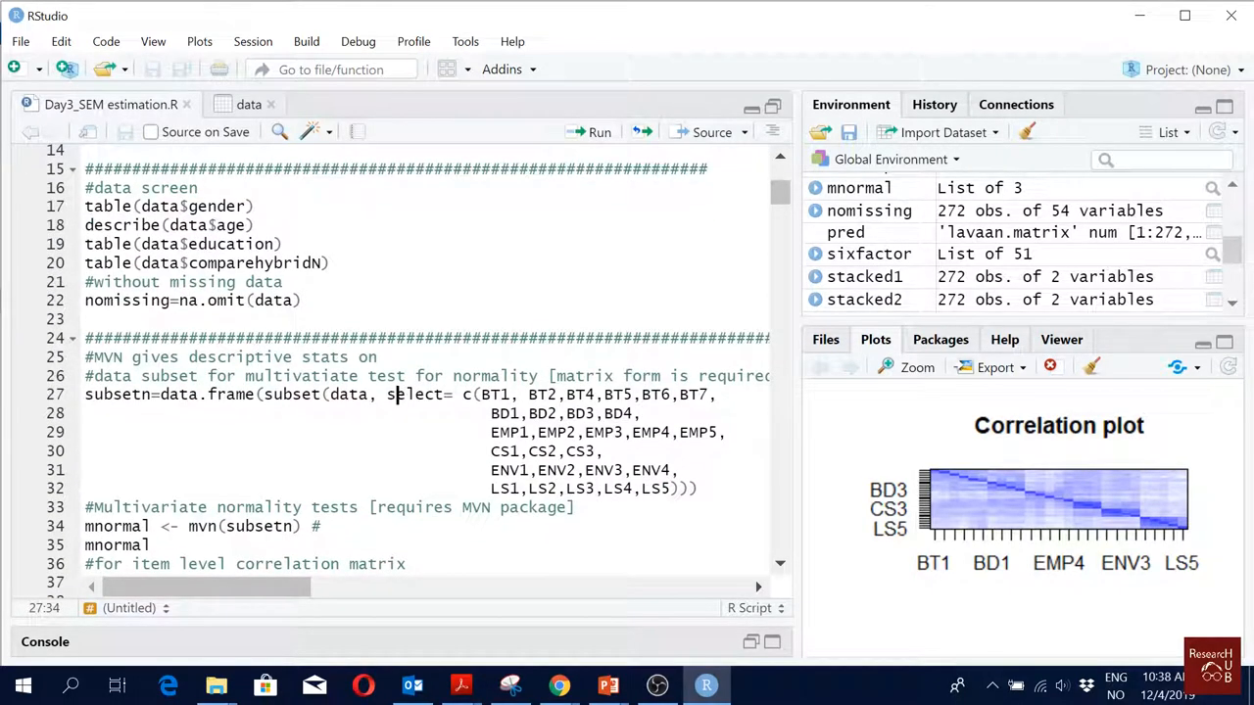
left_click(256, 394)
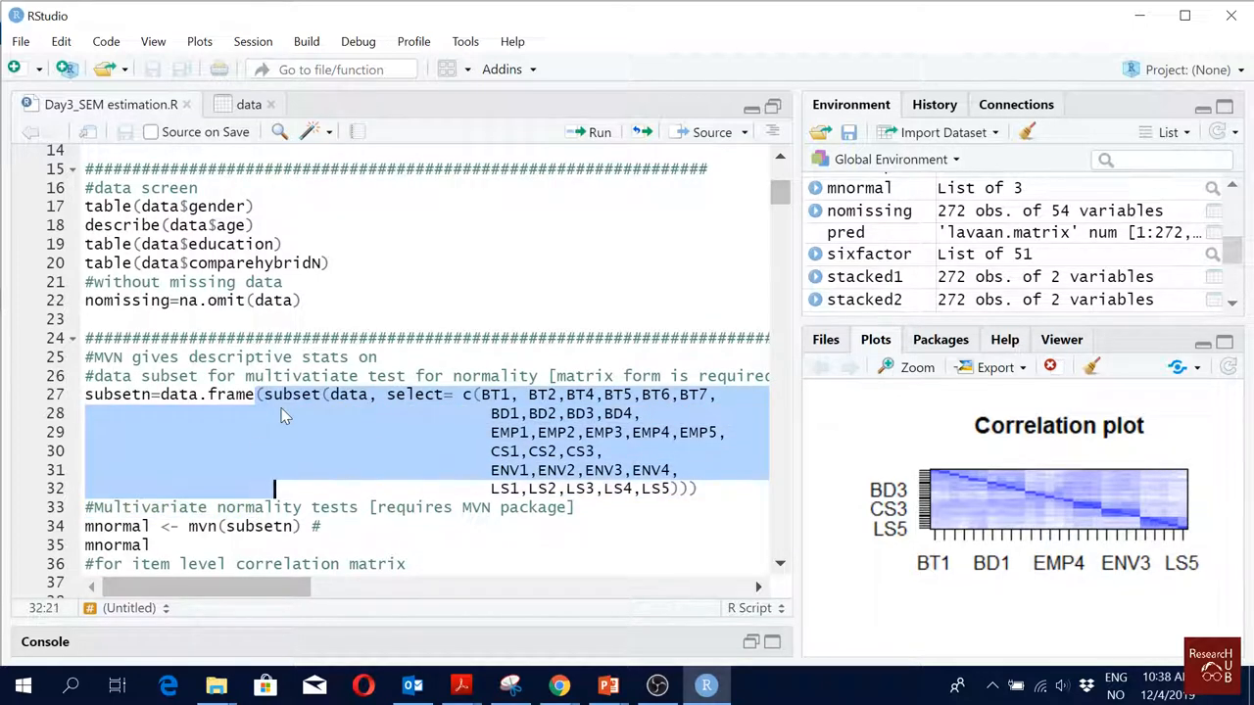
left_click(698, 487)
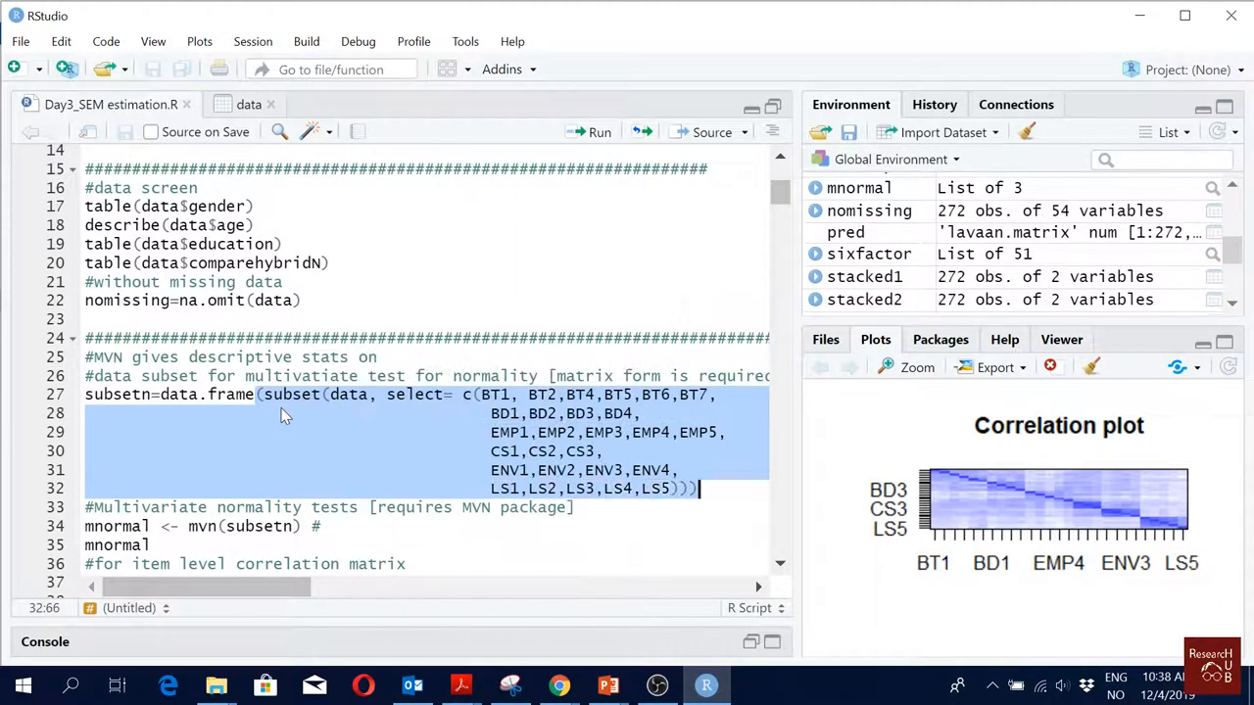
- Scroll down to the '##common method bias check' section near line 146
scroll("down", 3)
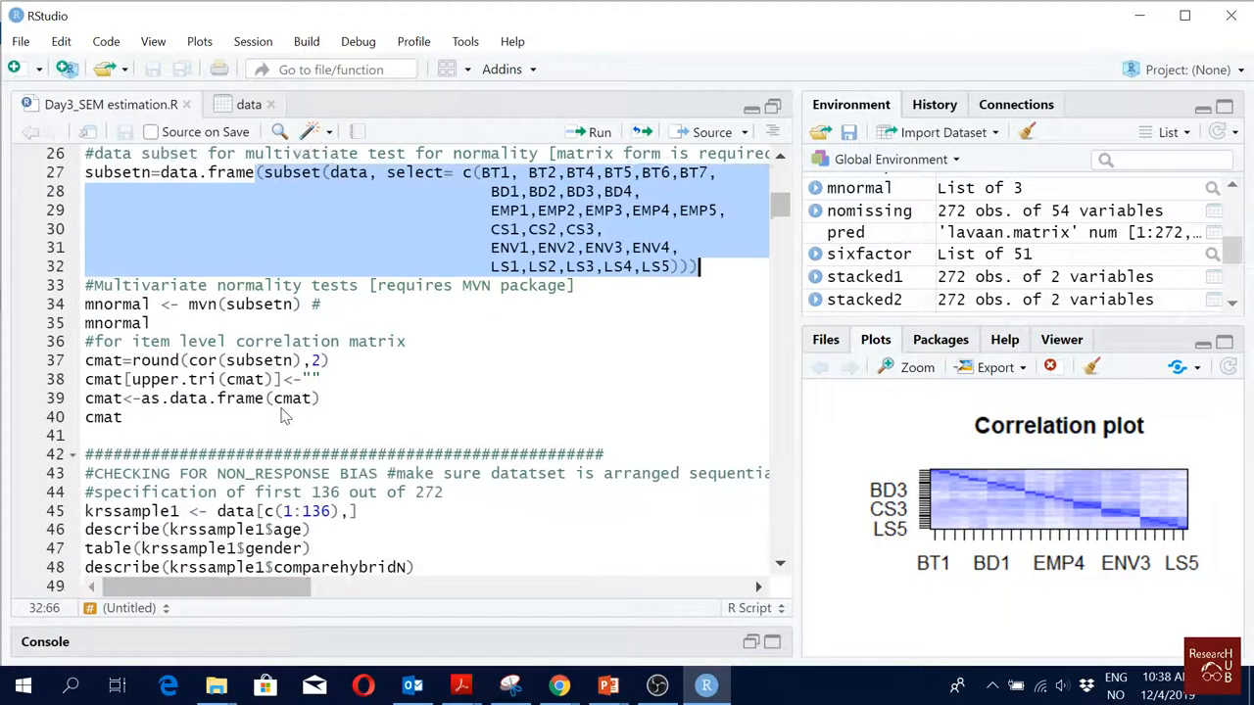
scroll("down", 3)
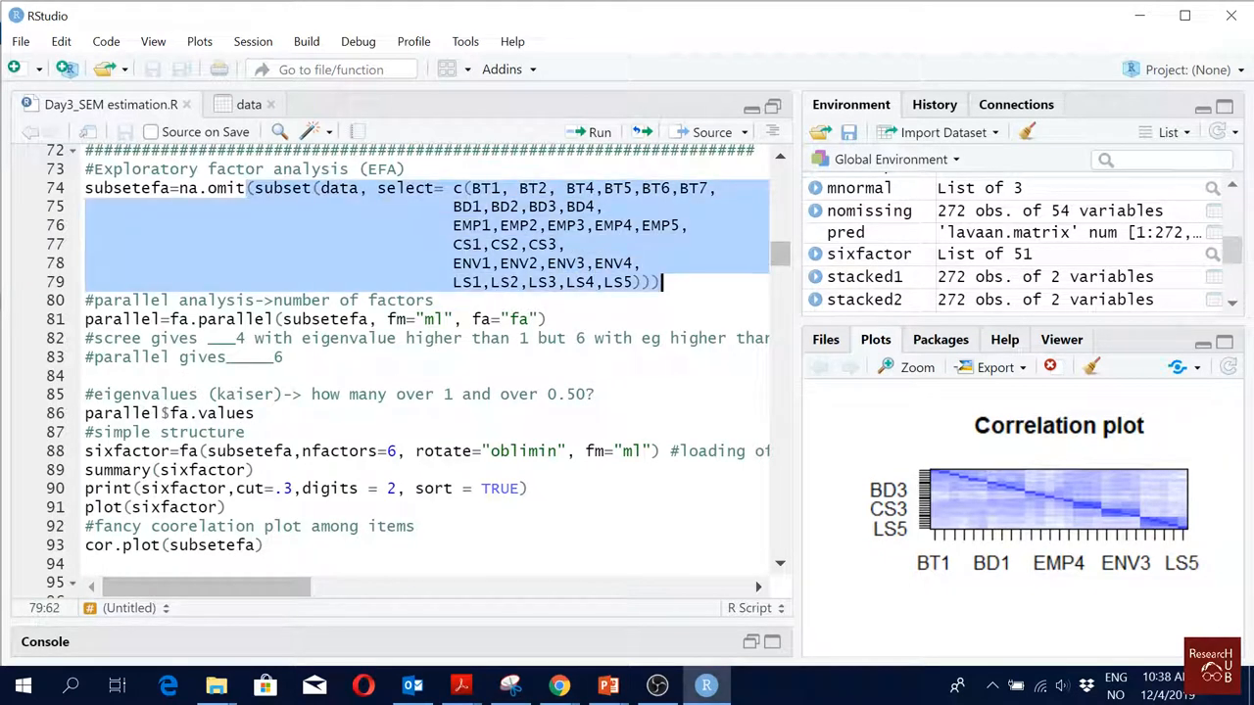
scroll("down", 3)
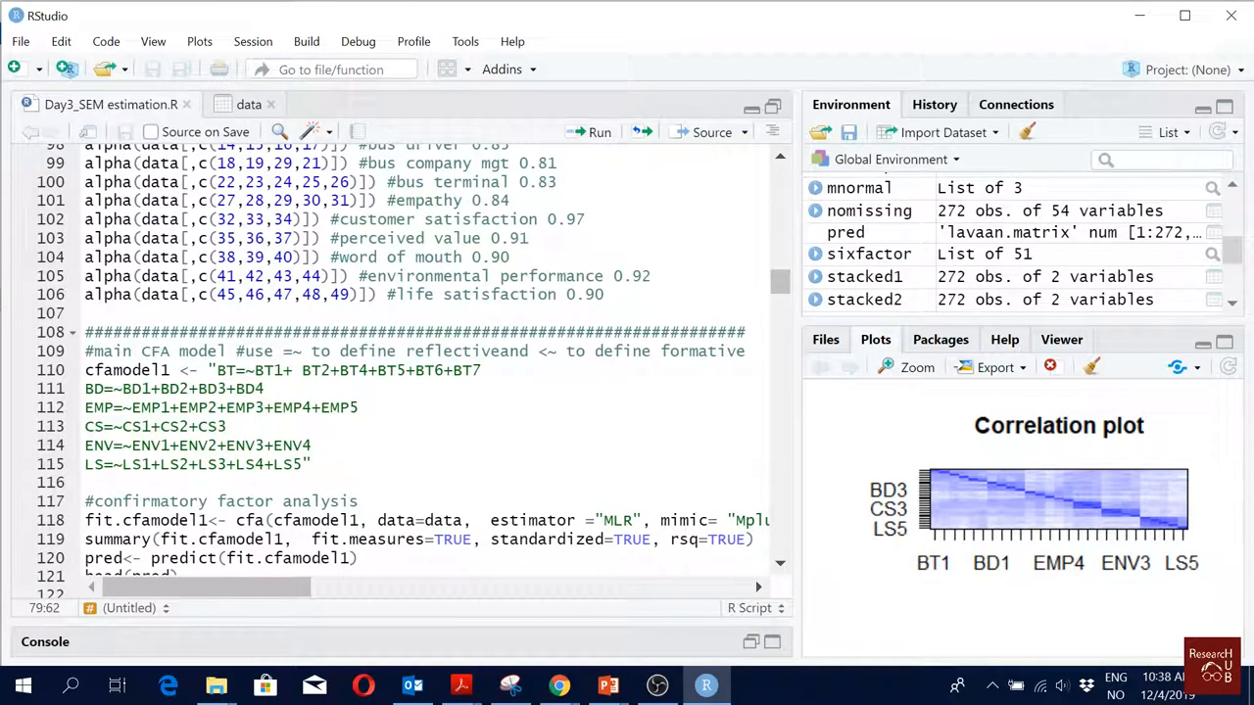
scroll("down", 3)
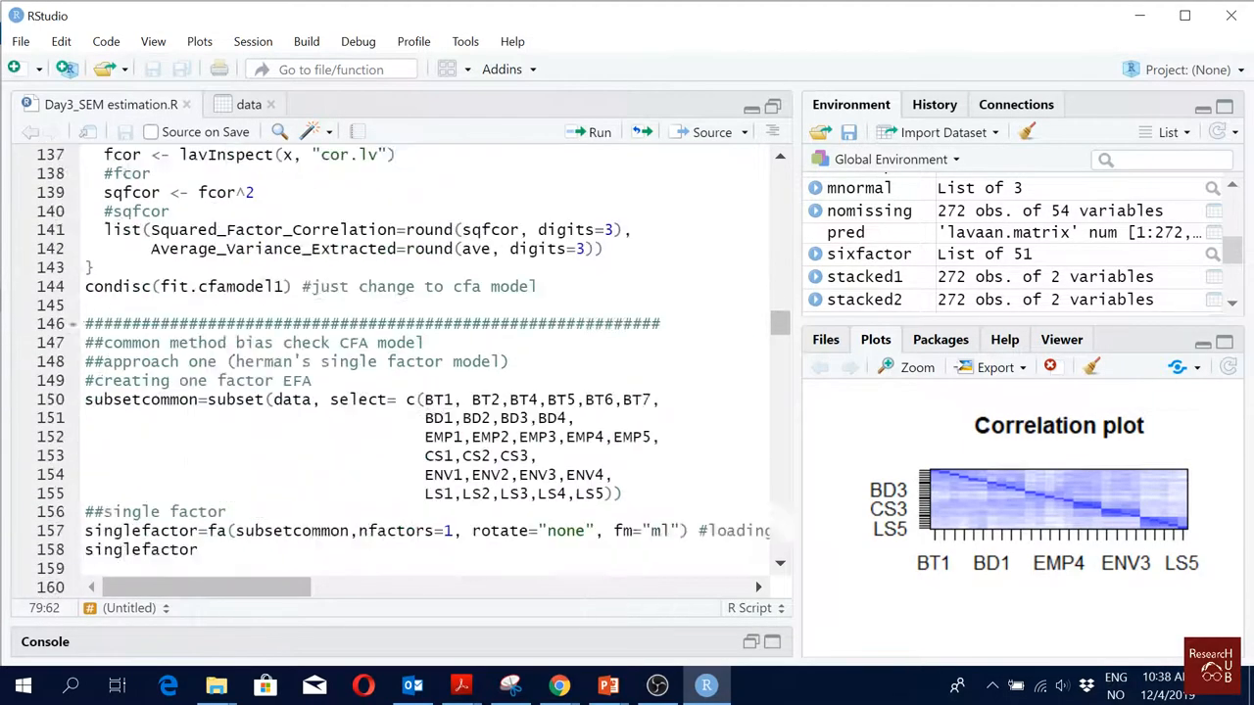
scroll("down", 3)
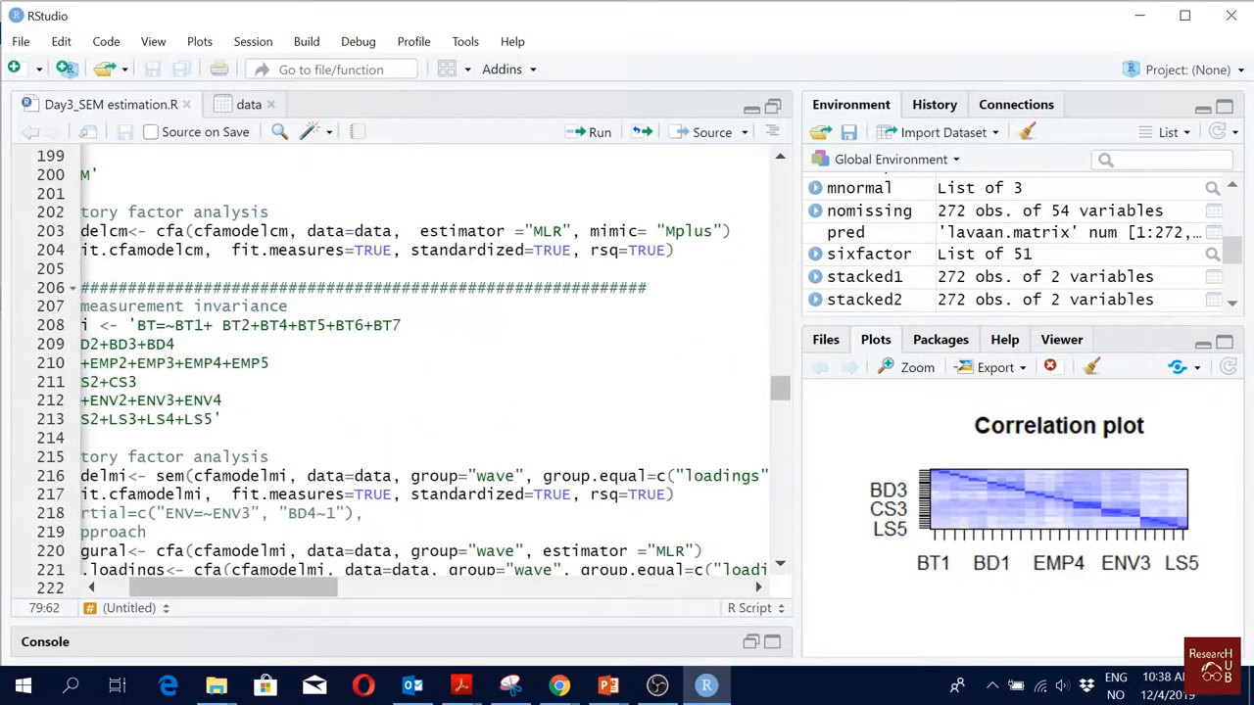
scroll("up", 3)
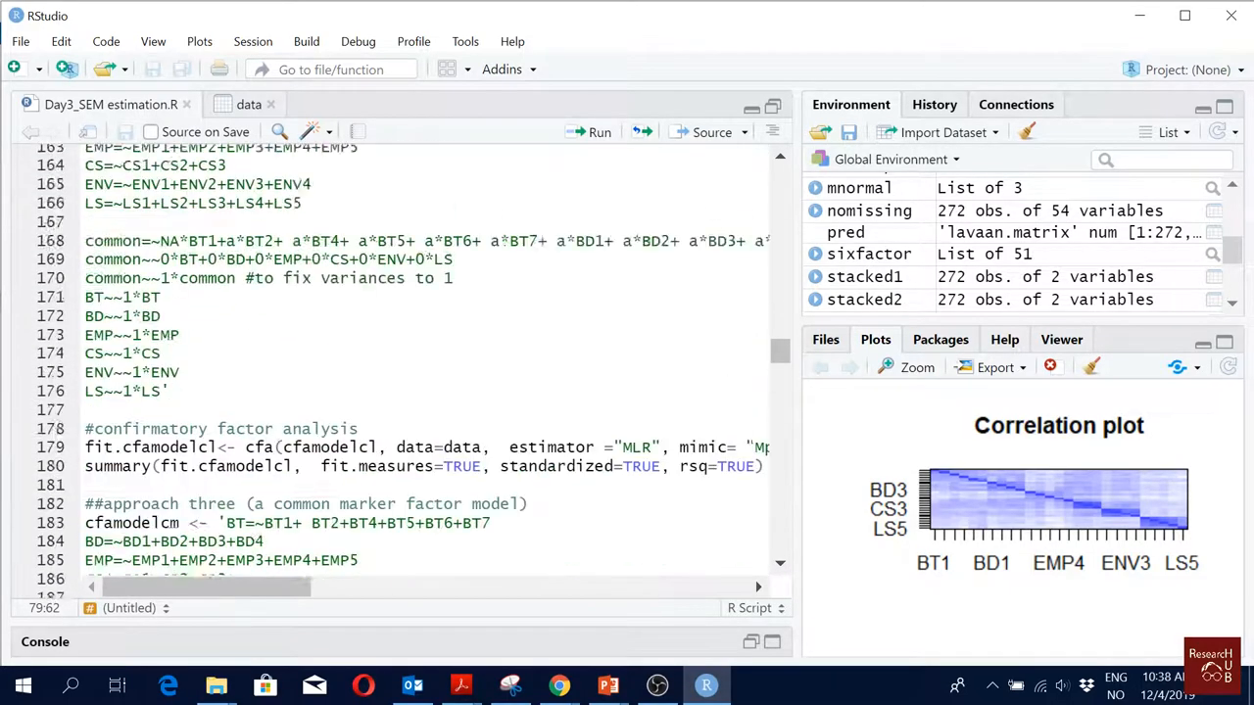
scroll("up", 3)
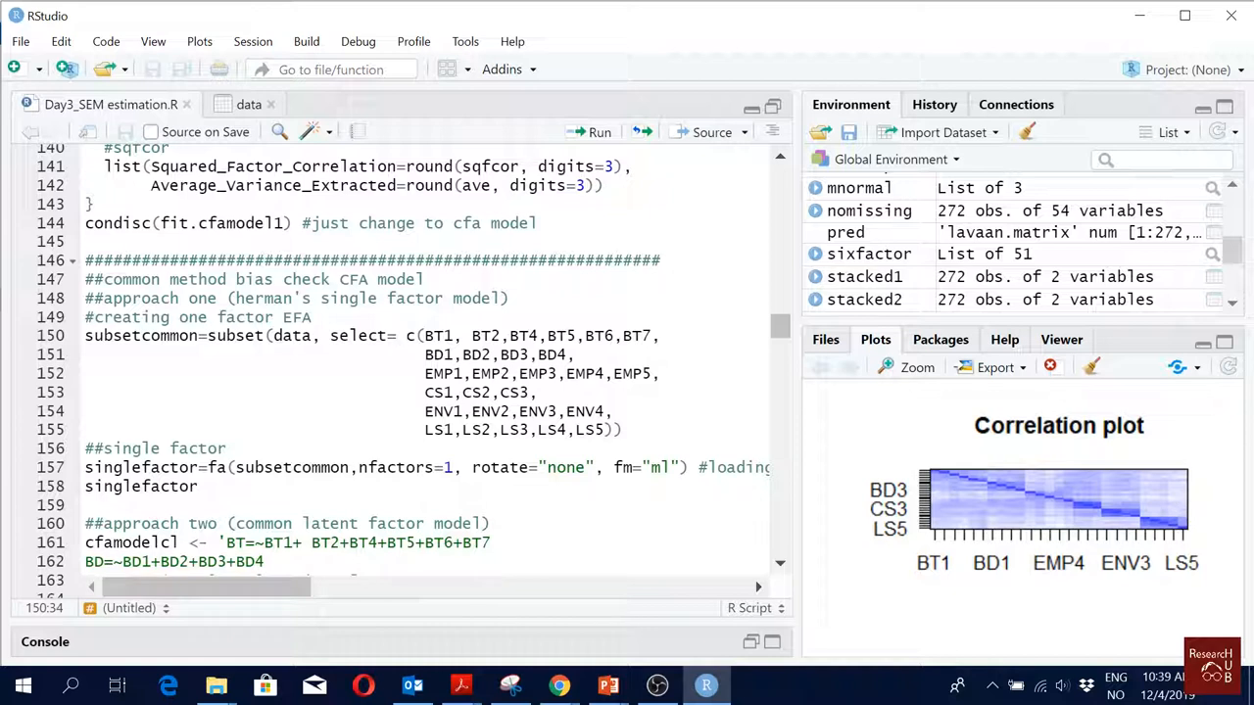
left_click(397, 335)
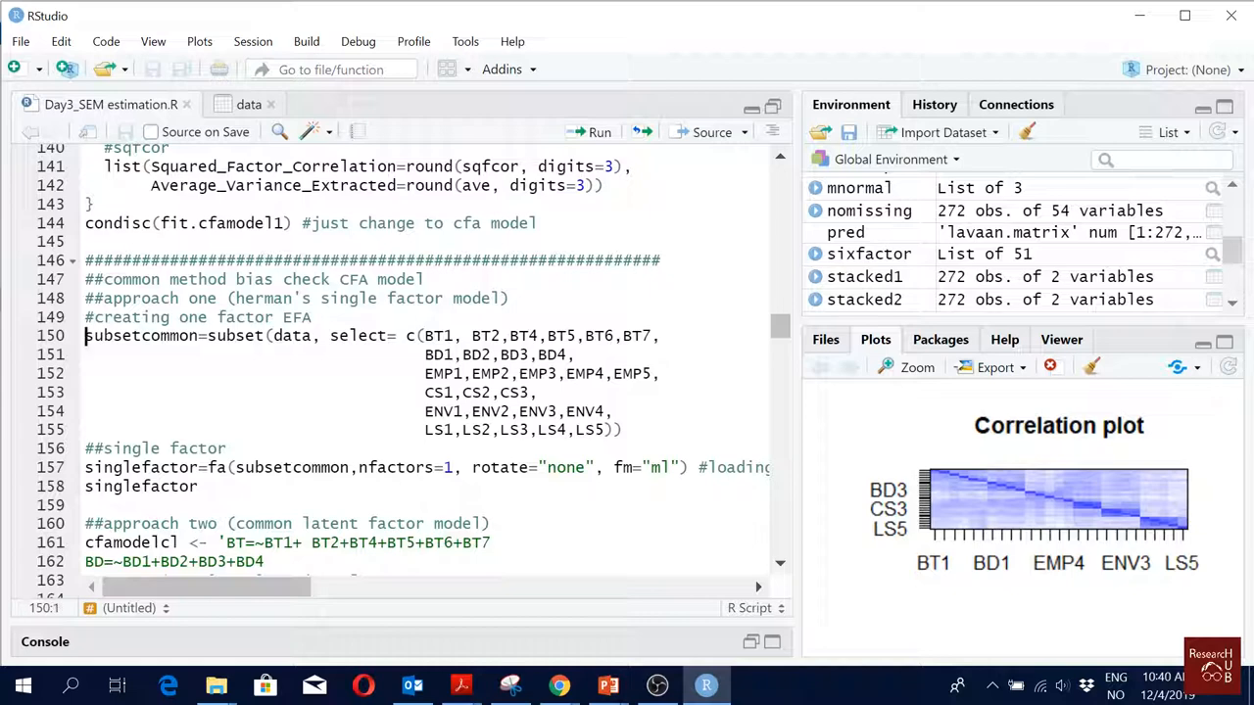
- Run line 150 to create subsetcommon (272 observations, 27 variables), then focus the fa() line
left_click(598, 132)
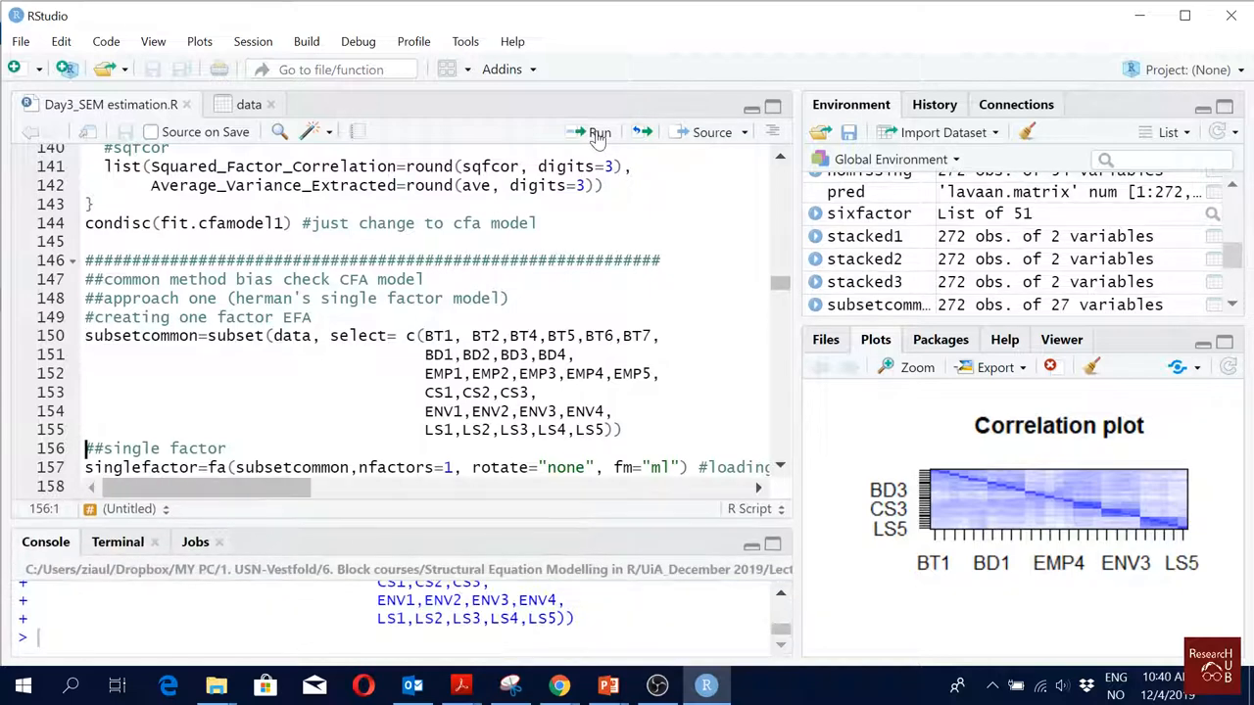
scroll("down", 3)
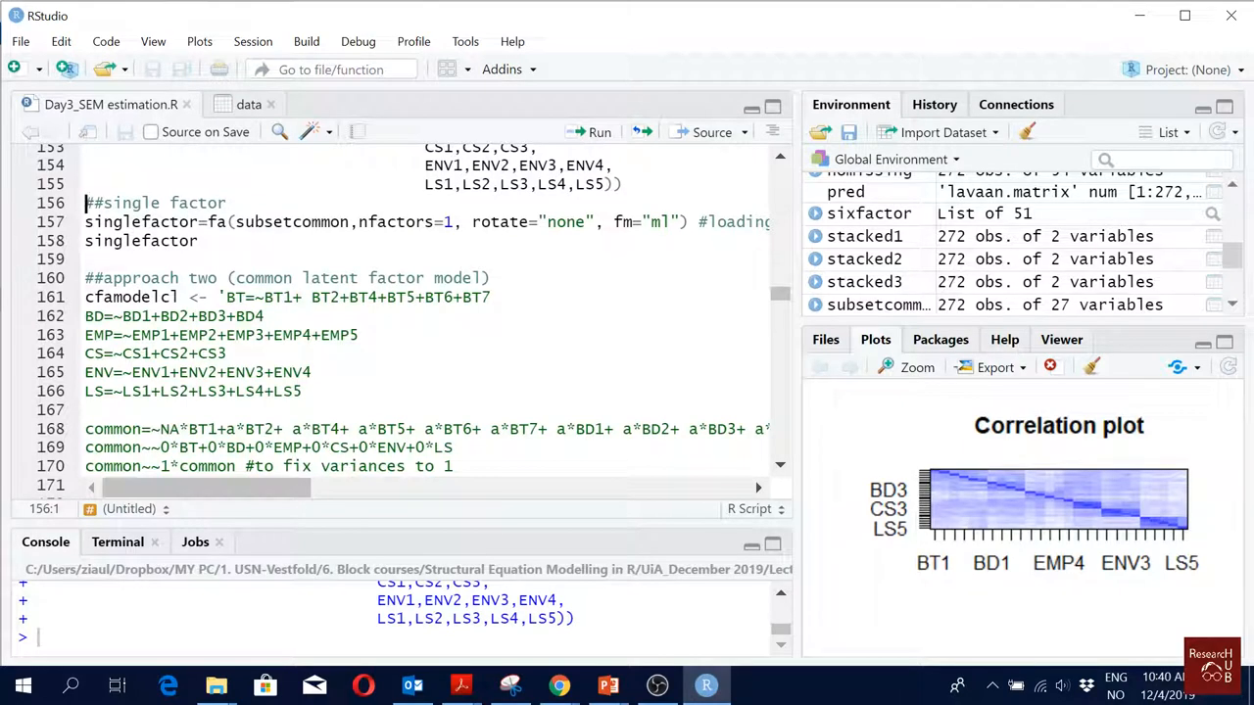
scroll("up", 3)
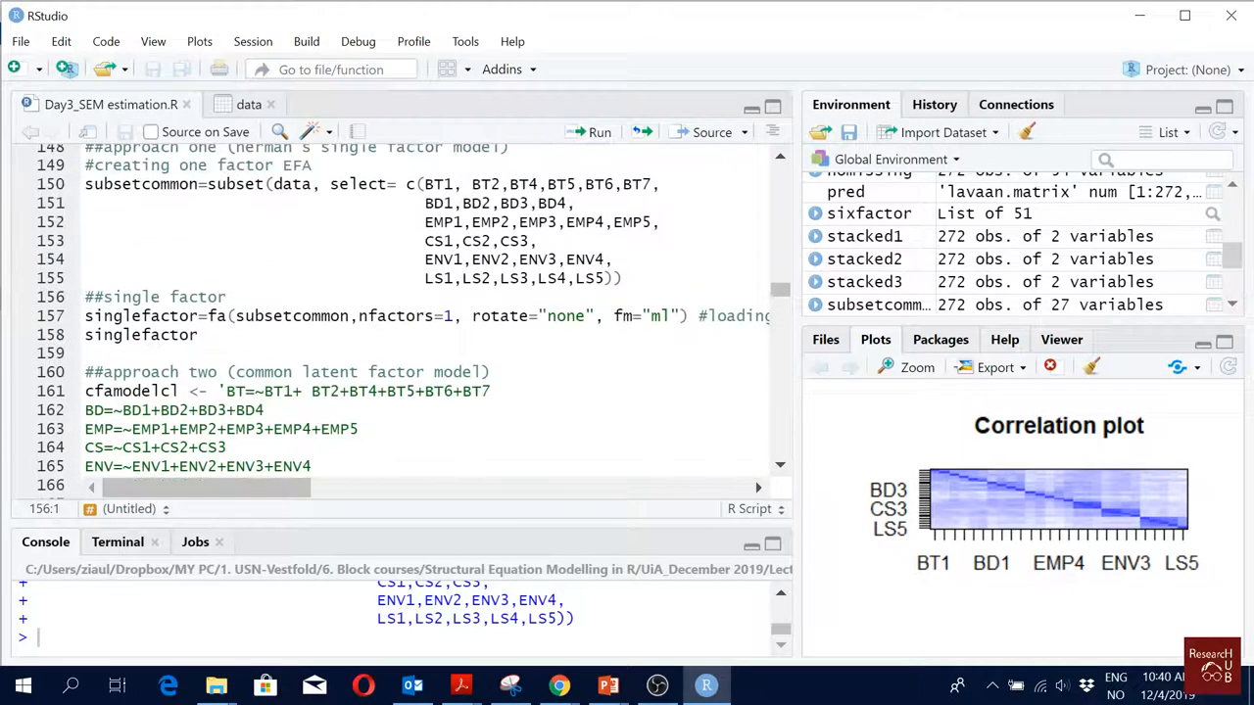
double_click(291, 316)
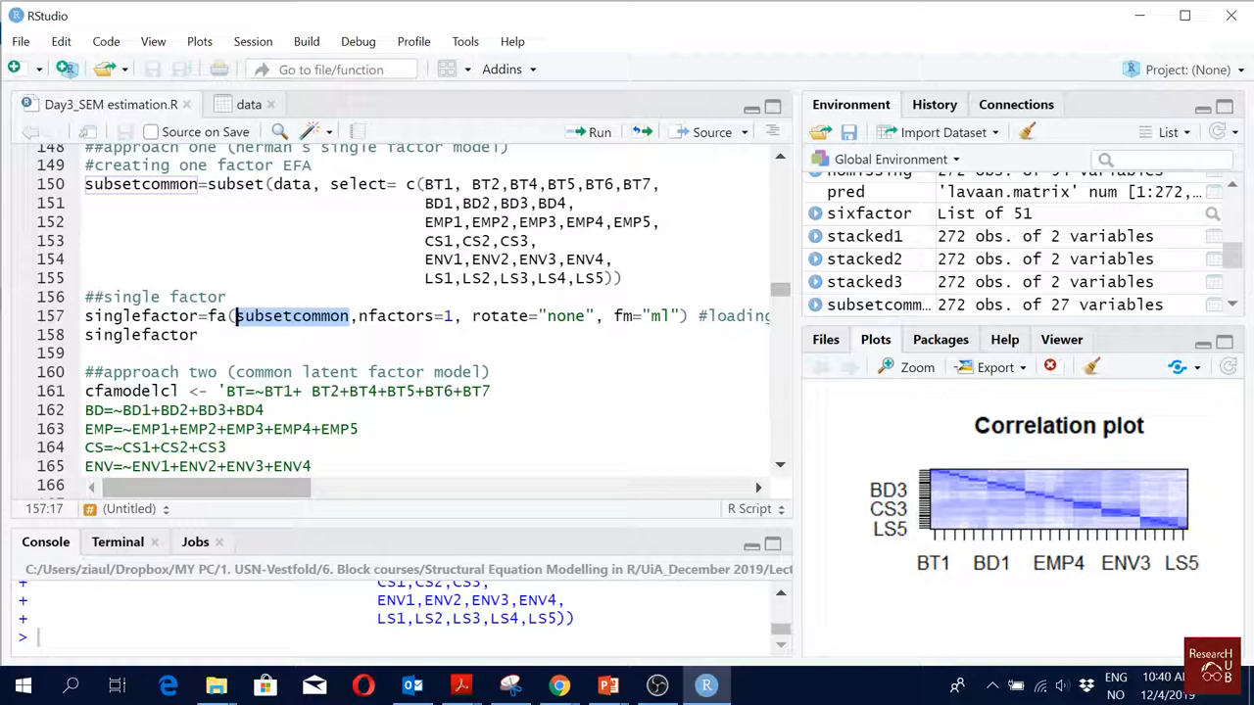
left_click(449, 316)
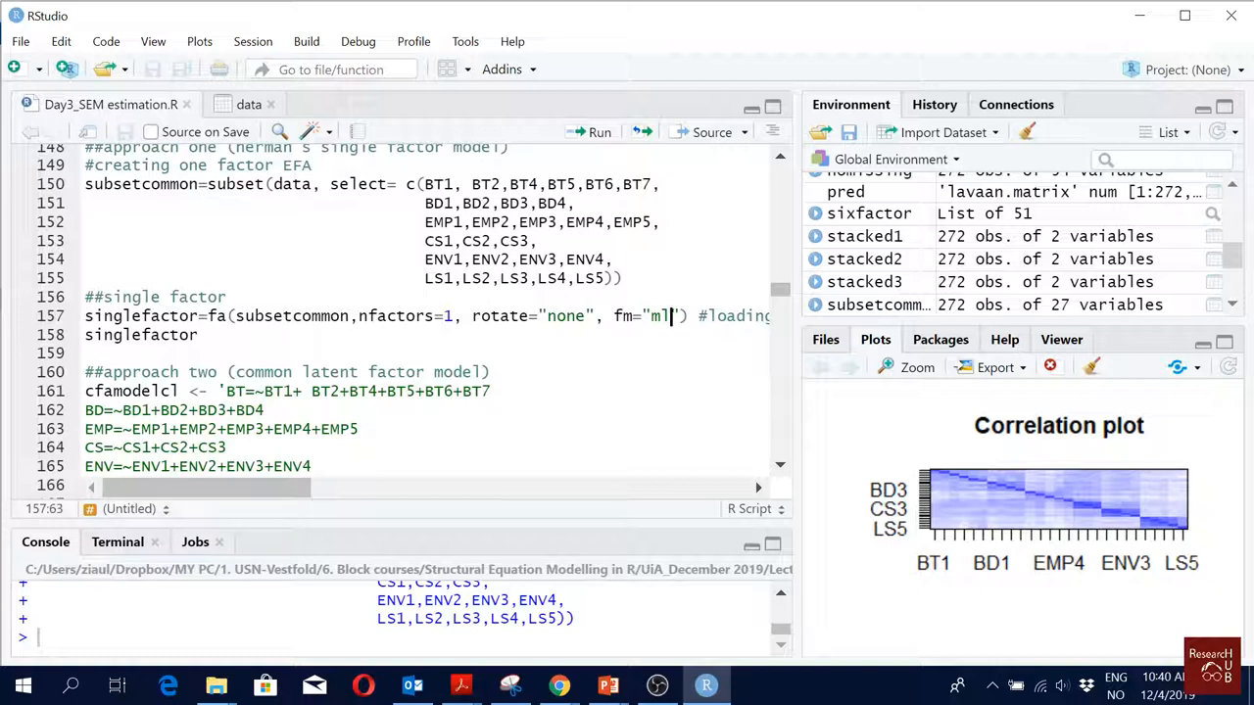
- Run the single-factor fa() on subsetcommon with nfactors=1 and fm='ml'
left_click(599, 132)
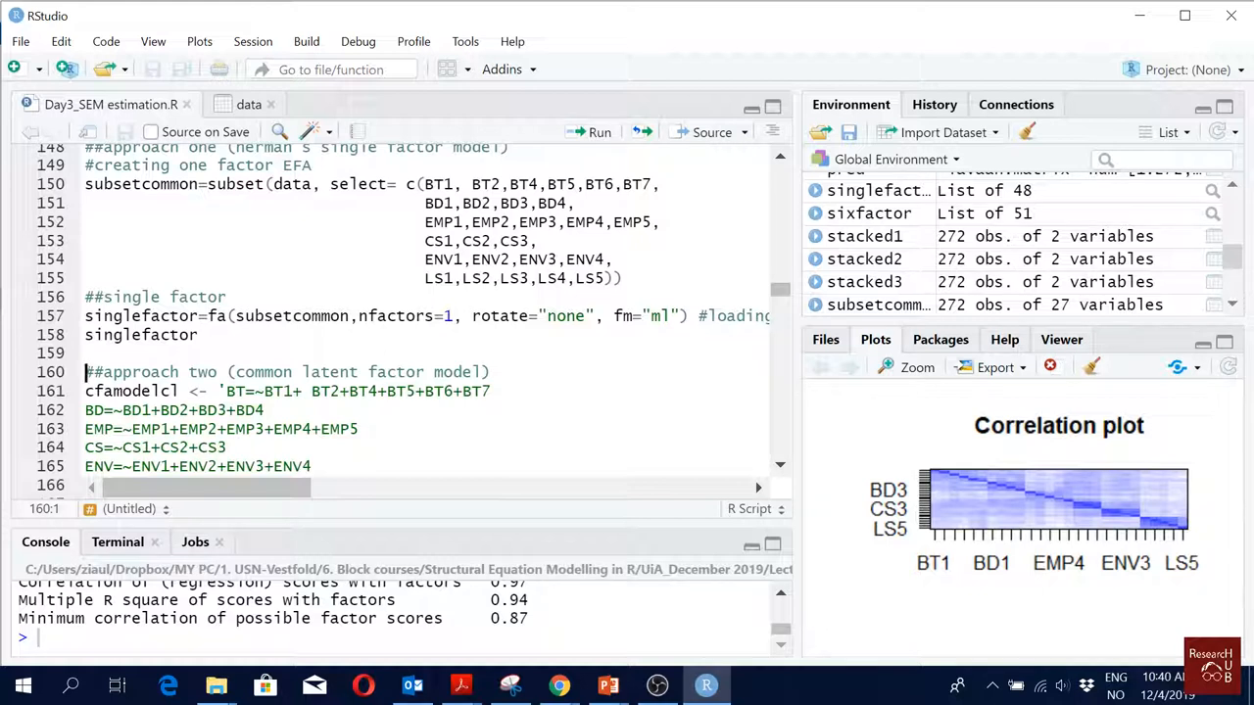
mouse_move(647, 500)
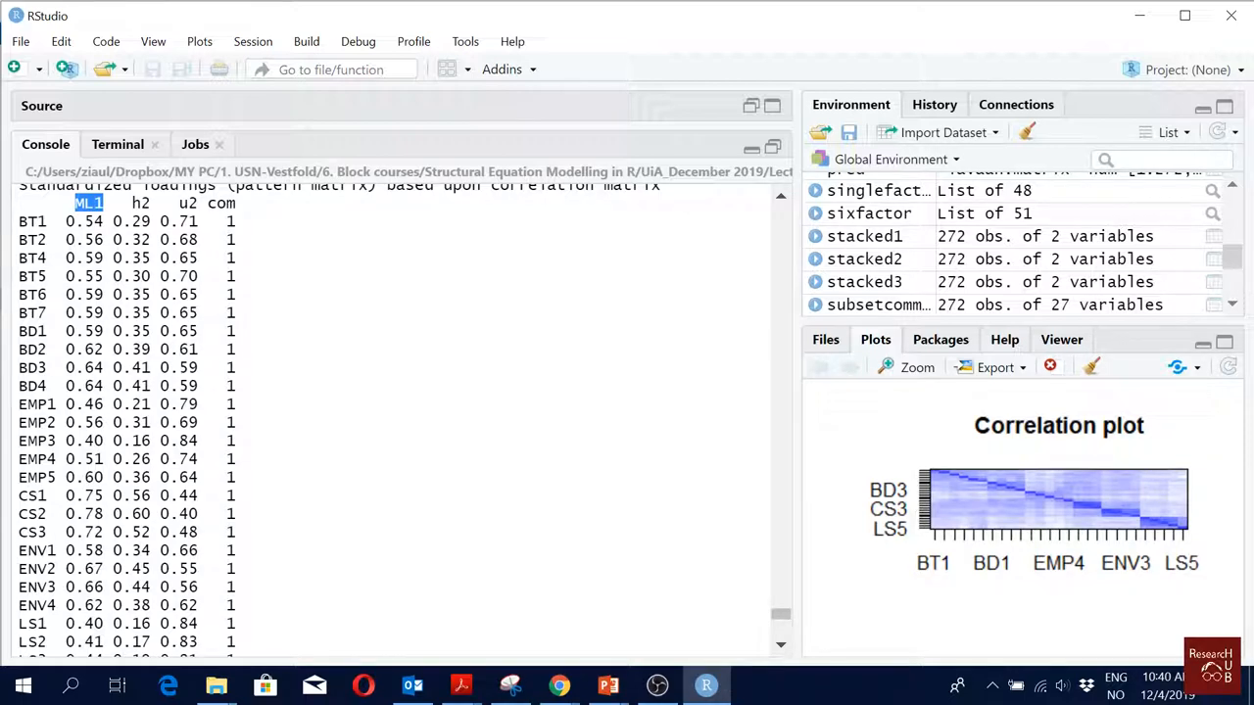
- Scroll the console to the ML1 rows showing SS loadings 8.87 and Proportion Var 0.33
scroll("down", 3)
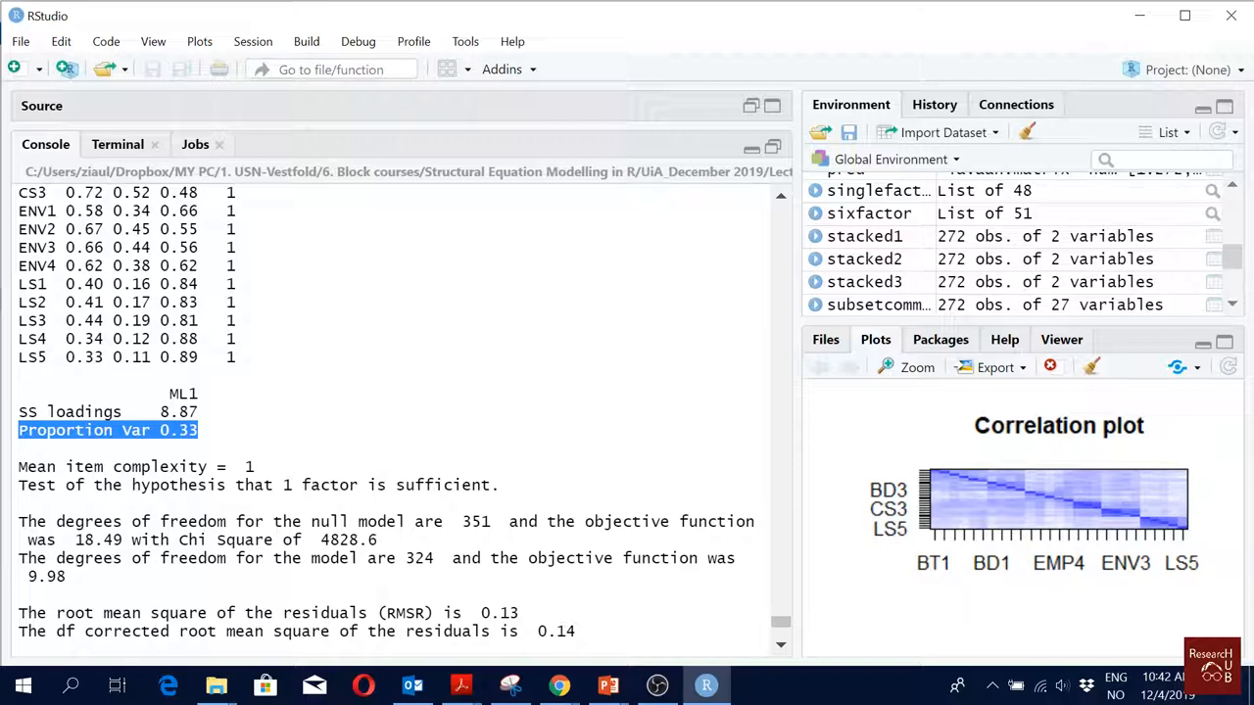
- Review the 8.87 and 0.33 output, then restore the Source pane
scroll("up", 3)
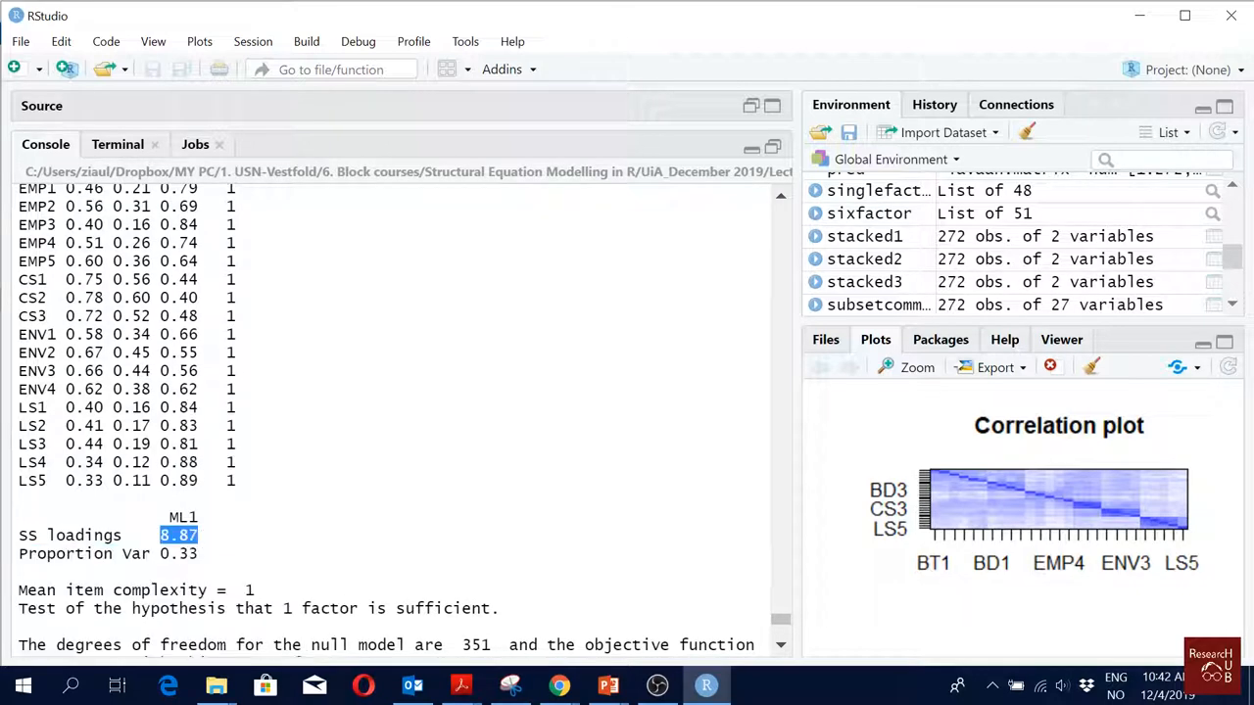
scroll("up", 3)
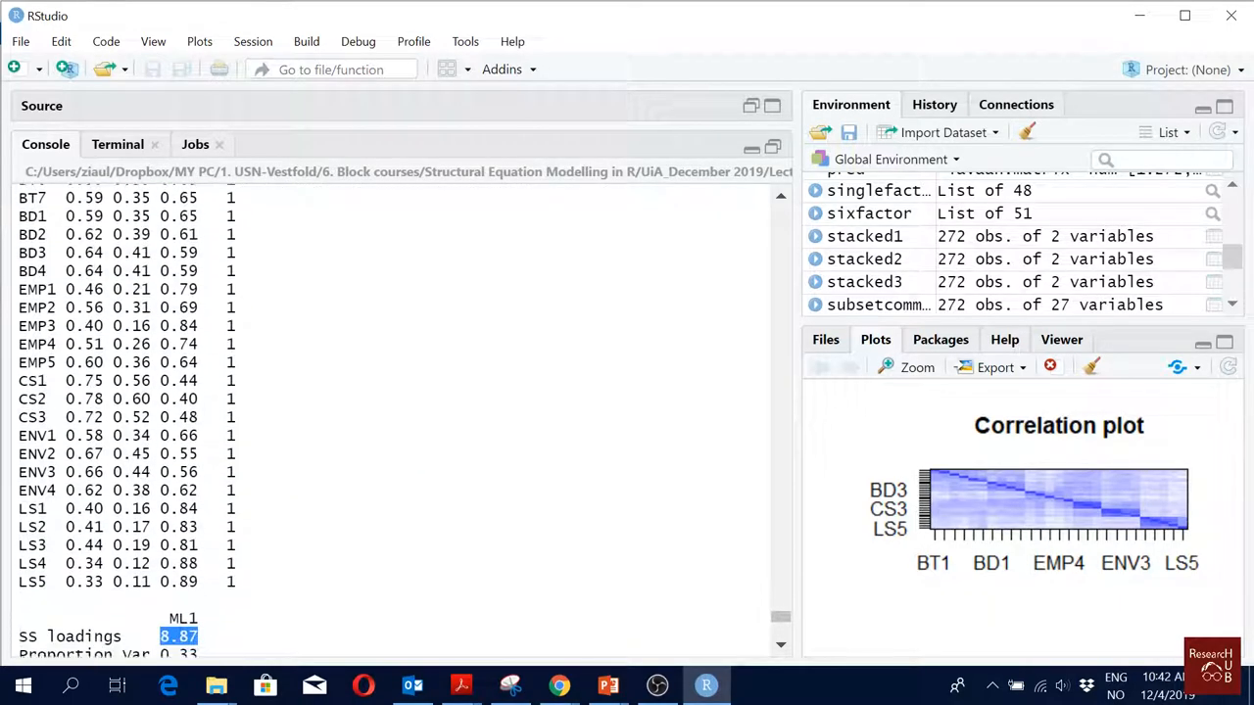
scroll("down", 3)
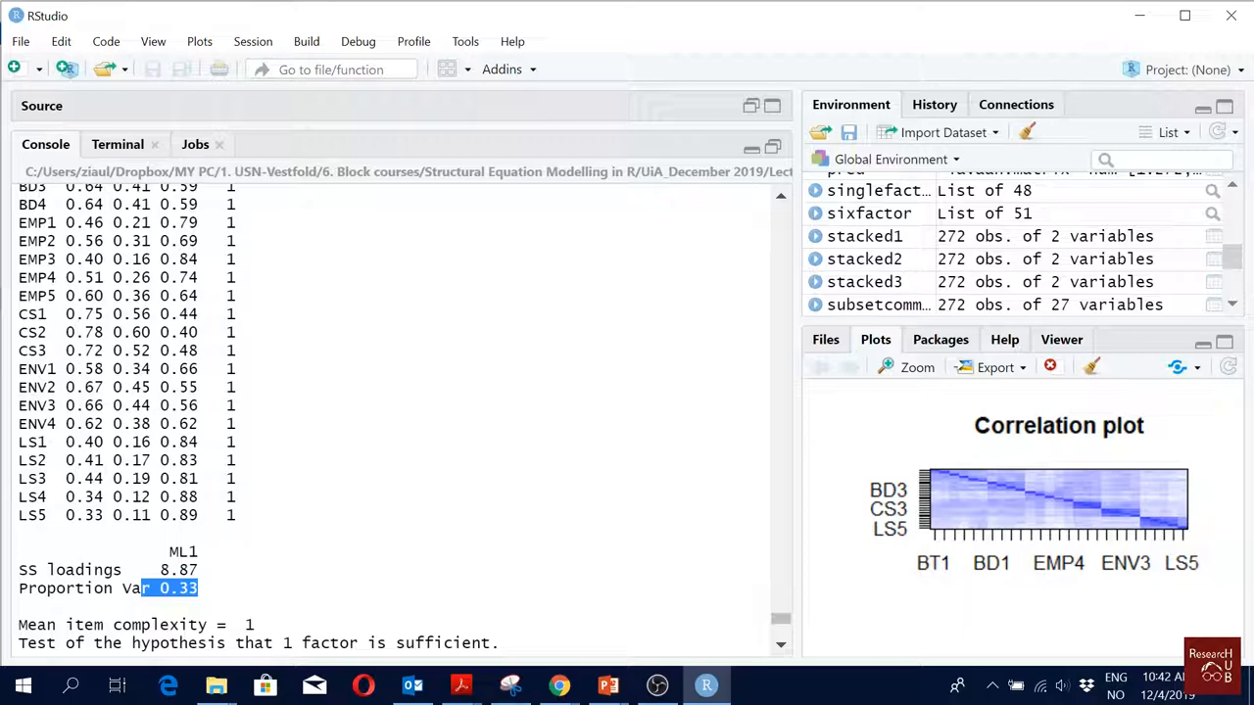
scroll("down", 3)
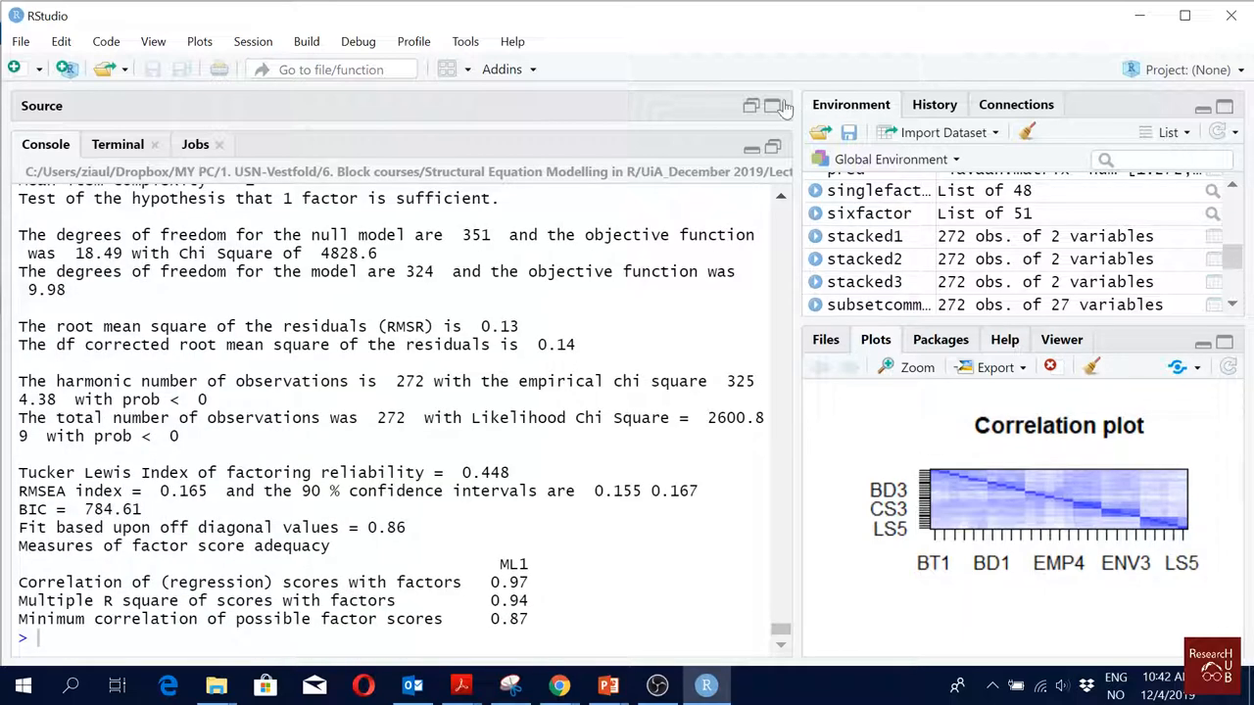
left_click(773, 105)
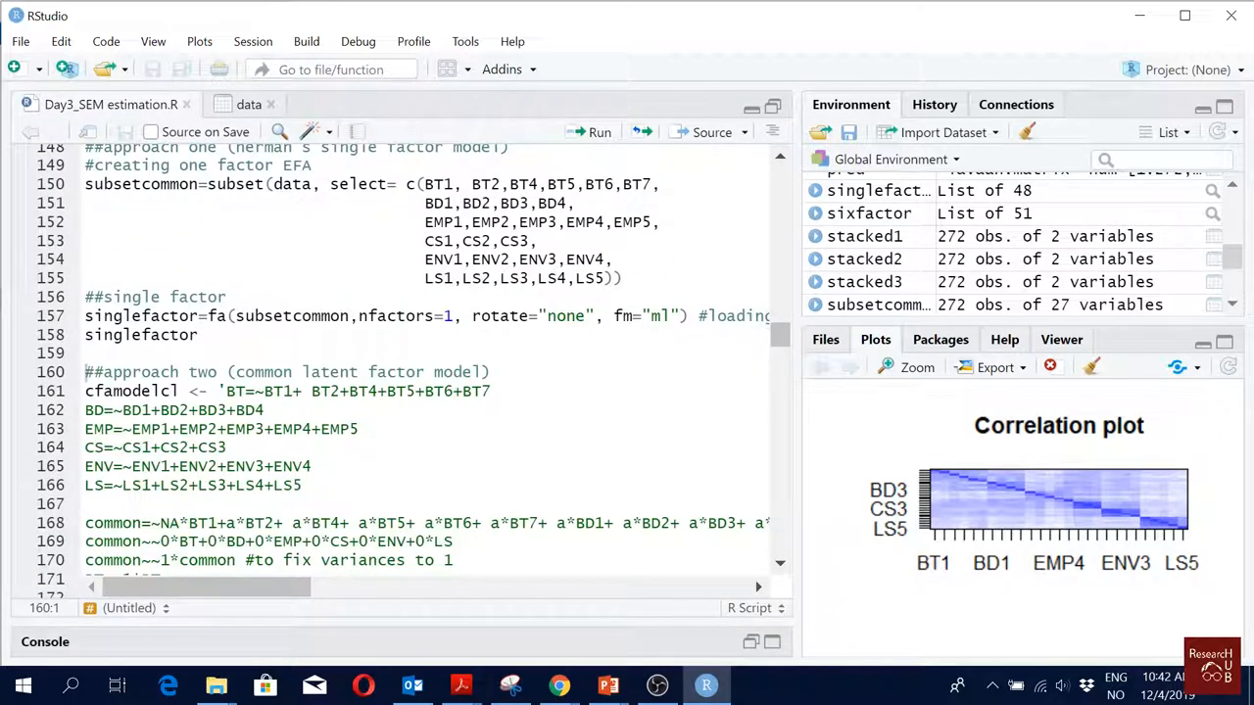